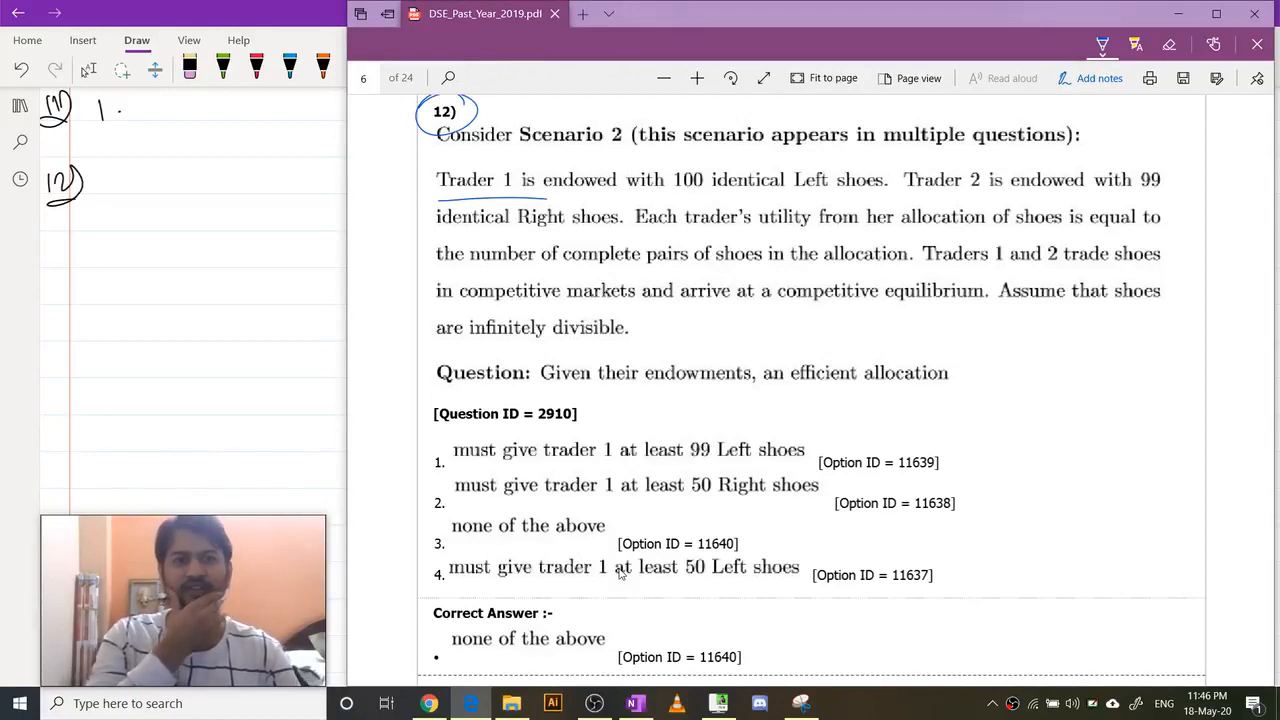
# Underline Trader 1's and Trader 2's shoe endowments in question 12 of the Edge PDF.
pyautogui.moveTo(713, 192); pyautogui.dragTo(970, 192)
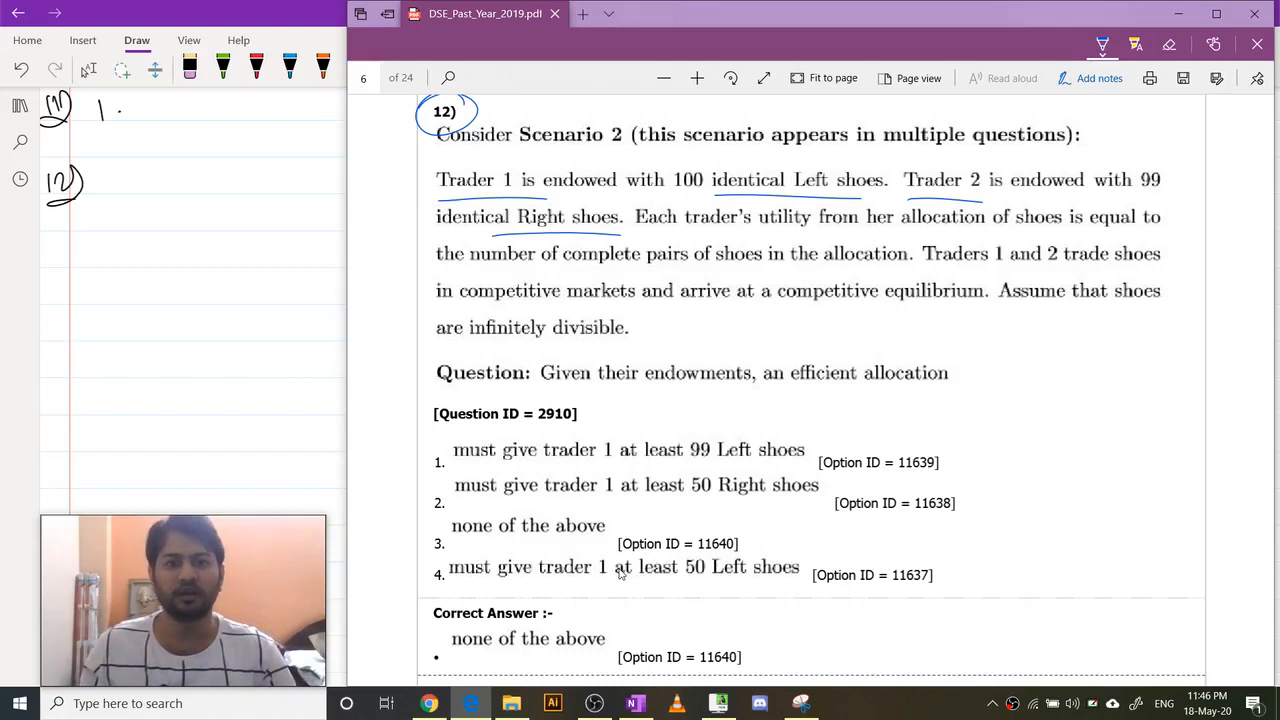
pyautogui.moveTo(790, 383); pyautogui.dragTo(948, 383)
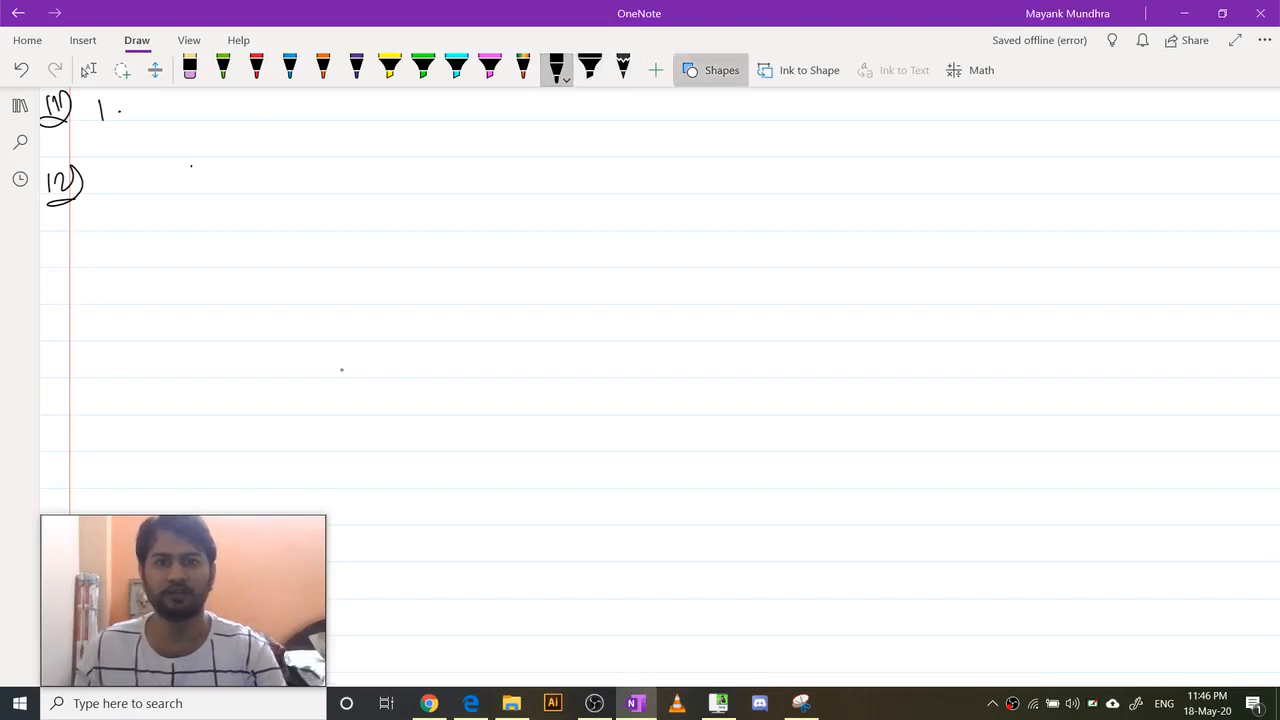
# Draw a large square box across the centre of the OneNote page using Shapes.
pyautogui.click(718, 70)
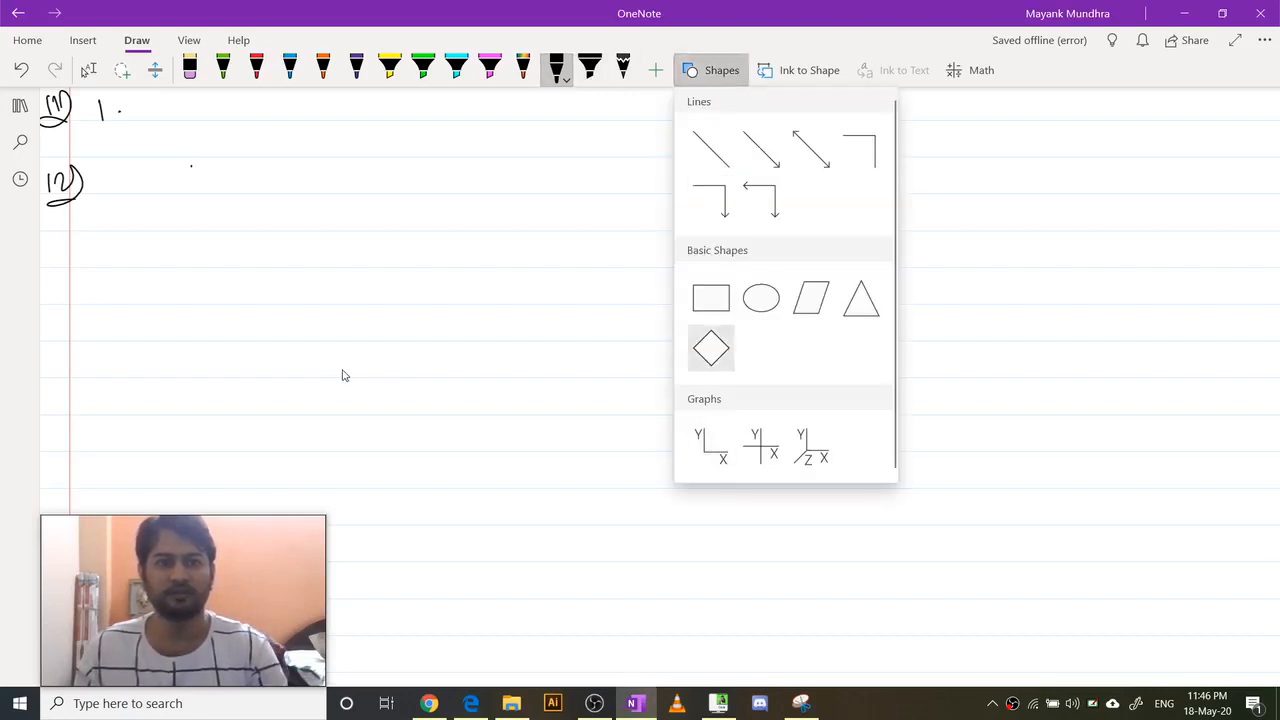
pyautogui.click(711, 298)
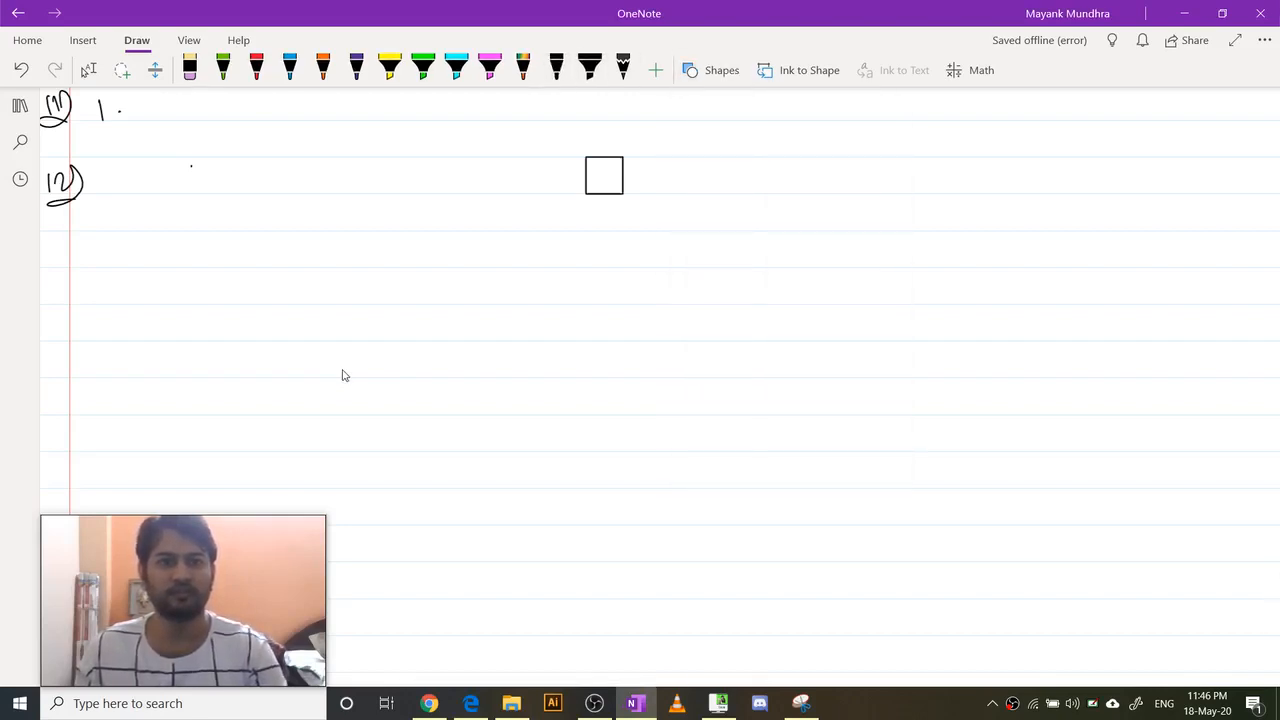
pyautogui.moveTo(604, 176); pyautogui.dragTo(1065, 560)
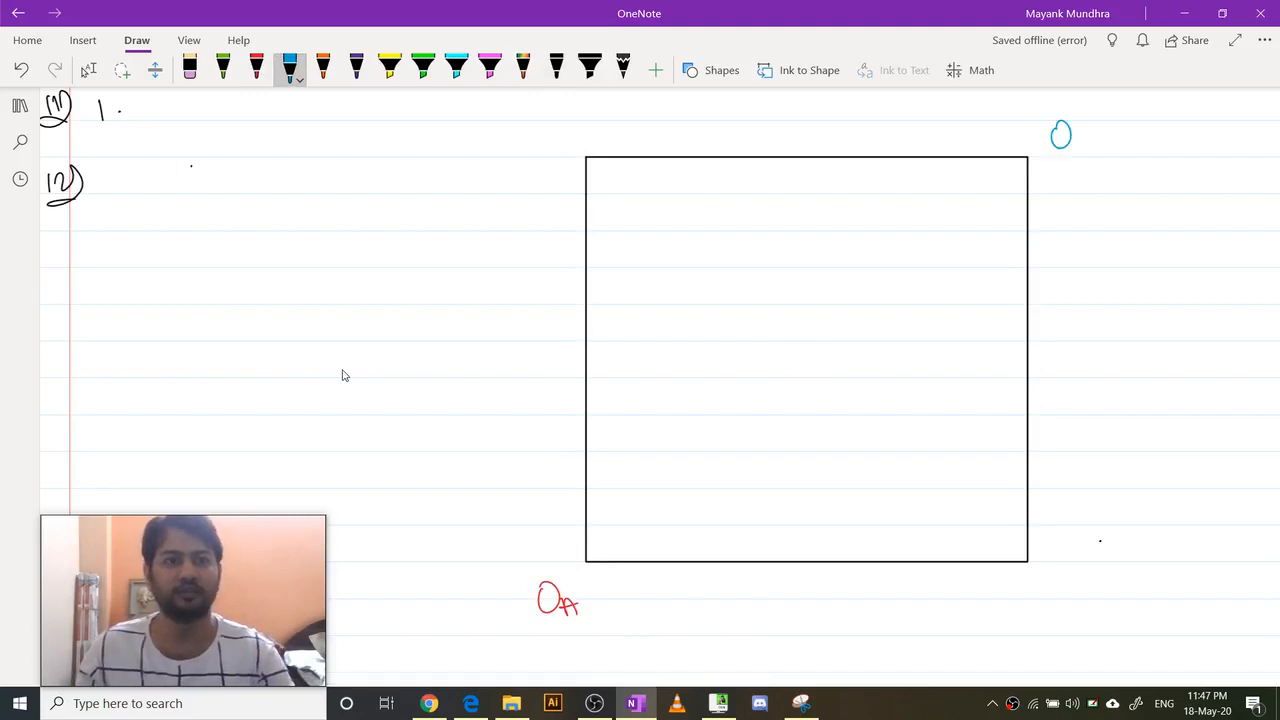
# Finish the OB corner label, then write RS and LS along the bottom and left sides in black.
pyautogui.moveTo(1083, 145); pyautogui.dragTo(1093, 160)
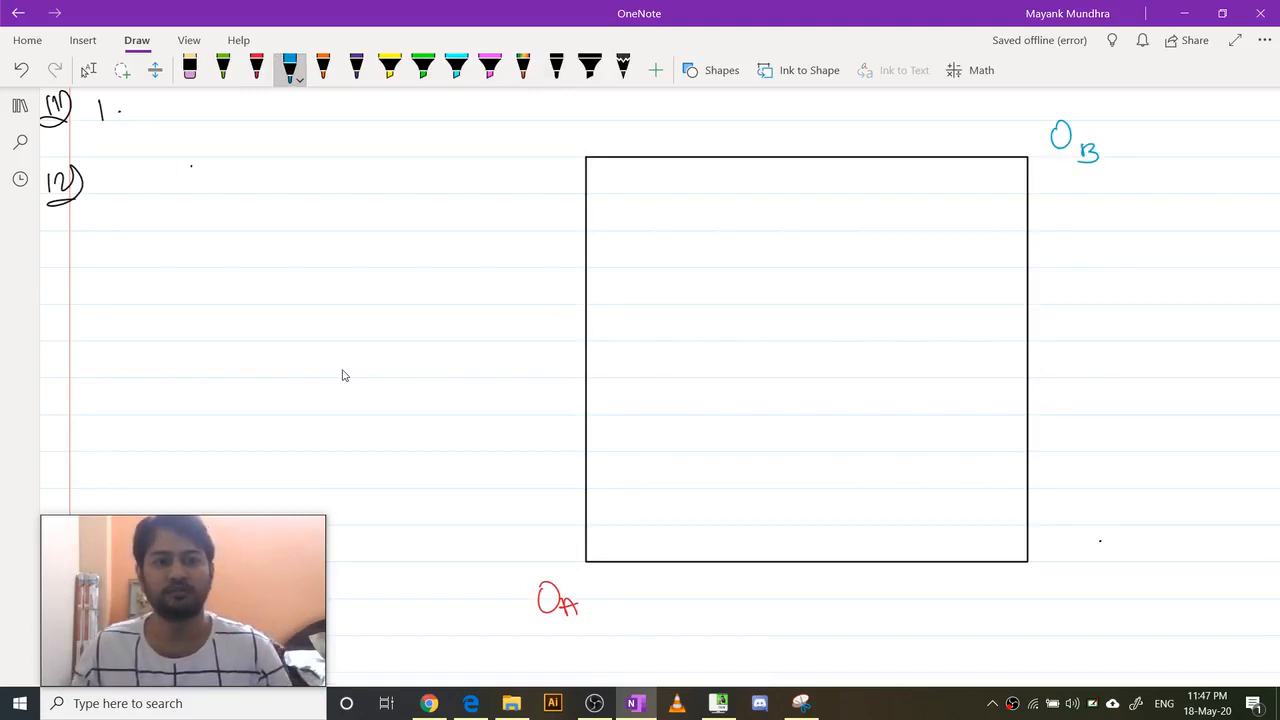
pyautogui.click(554, 63)
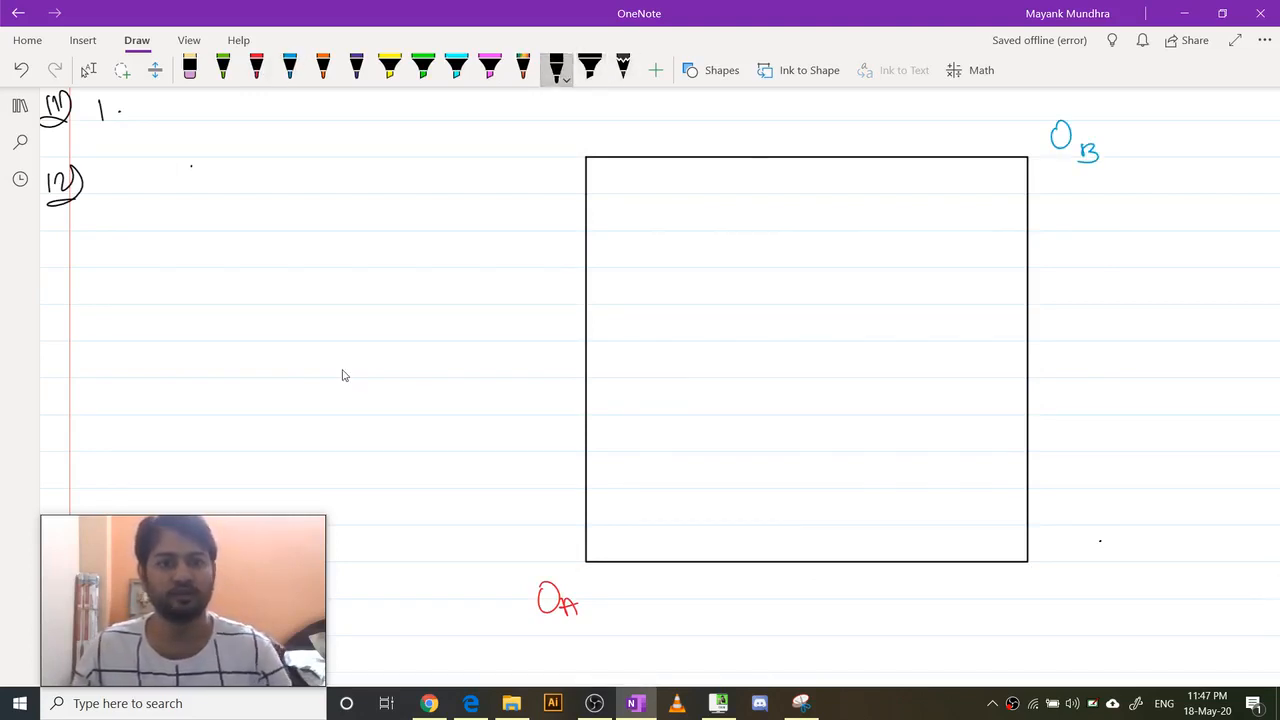
pyautogui.moveTo(790, 595); pyautogui.dragTo(825, 595)
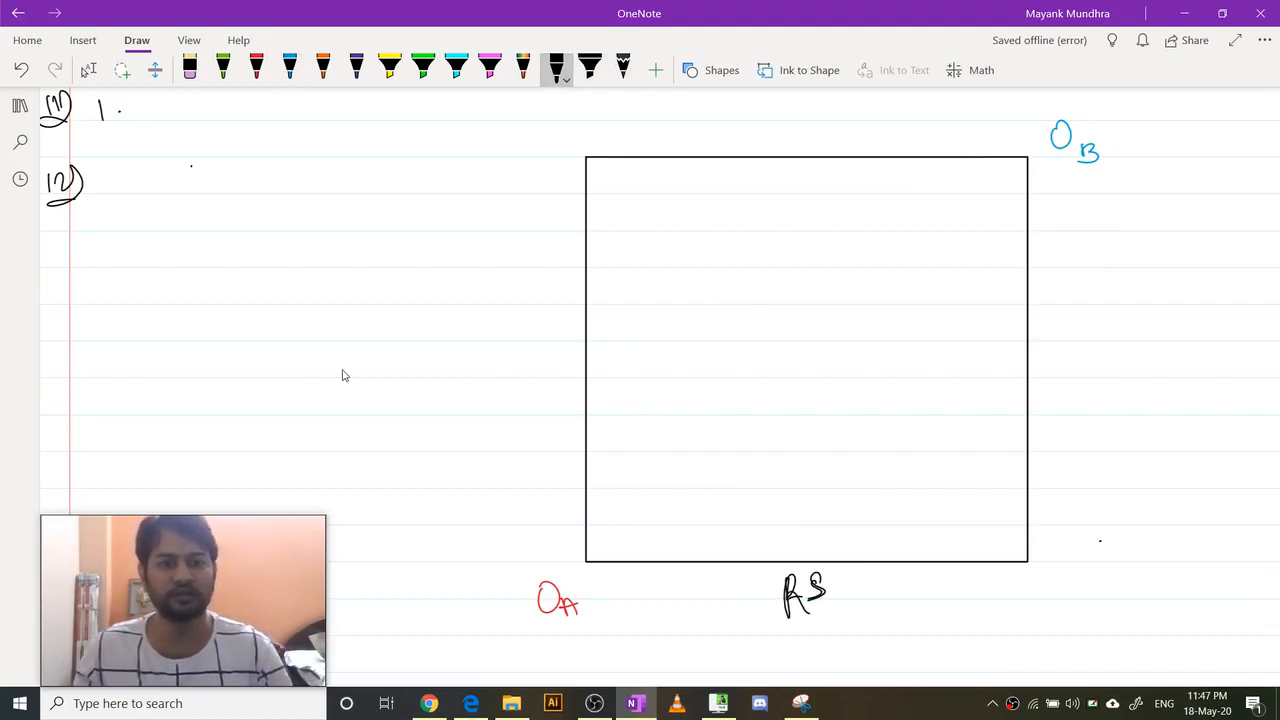
pyautogui.moveTo(450, 340); pyautogui.dragTo(495, 330)
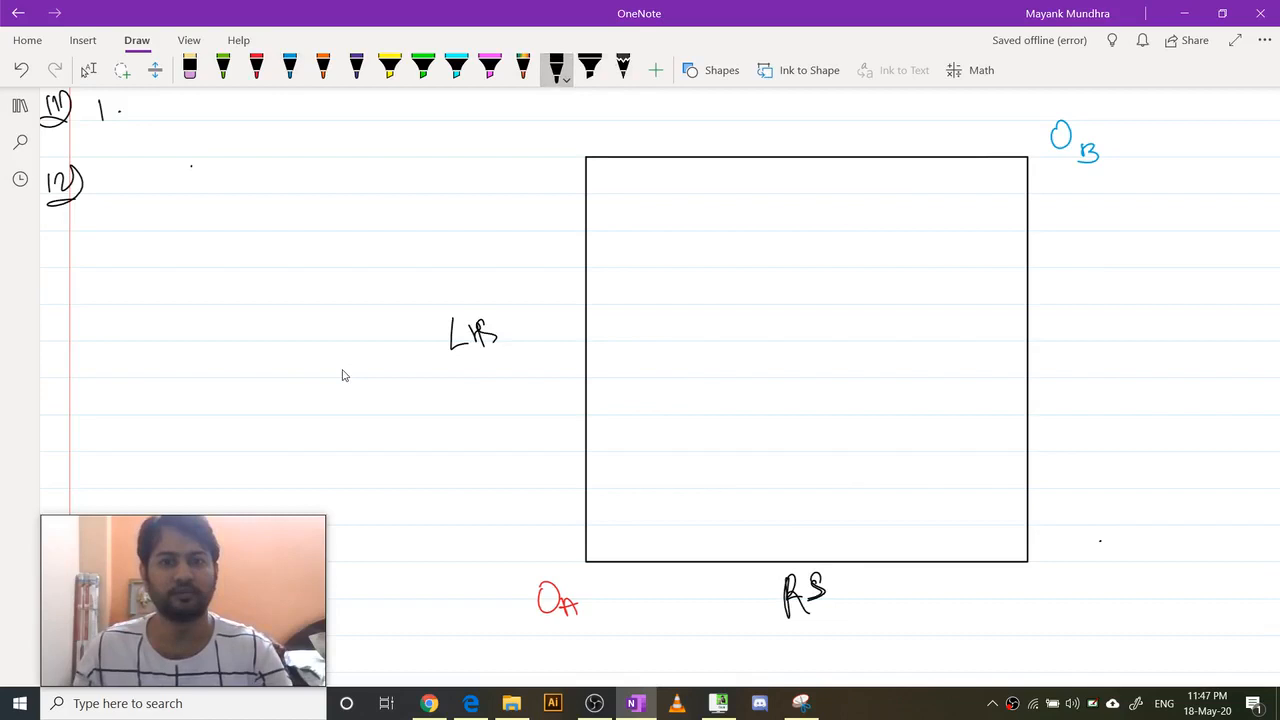
# Add a 100 double-headed arrow beside the left side and a 99 arrow under the box.
pyautogui.moveTo(527, 270); pyautogui.dragTo(540, 375)
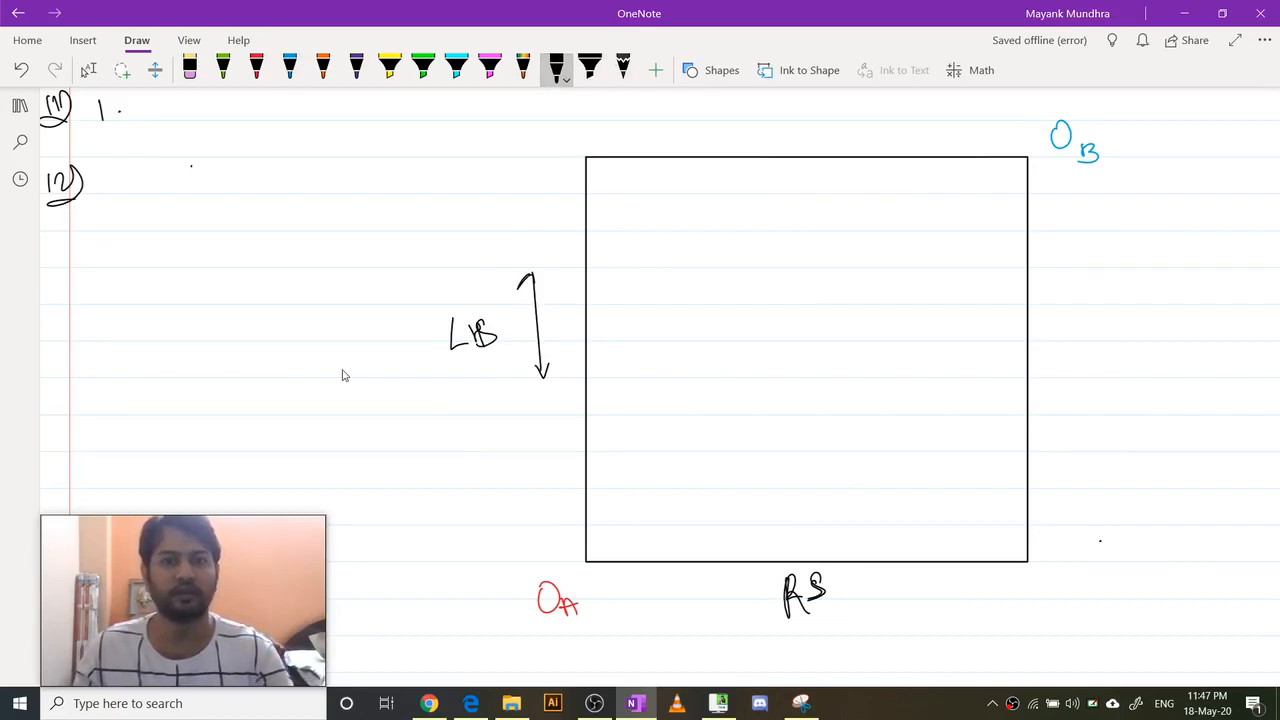
pyautogui.moveTo(508, 230); pyautogui.dragTo(545, 225)
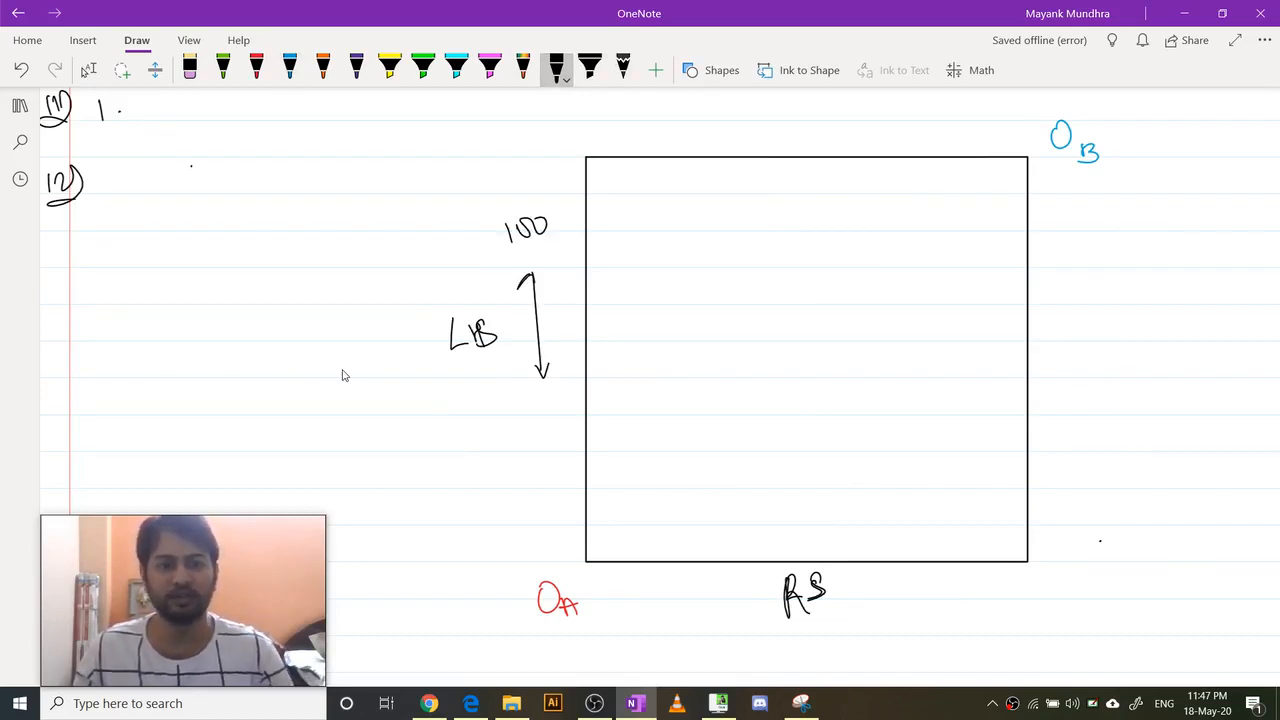
pyautogui.moveTo(710, 640); pyautogui.dragTo(905, 645)
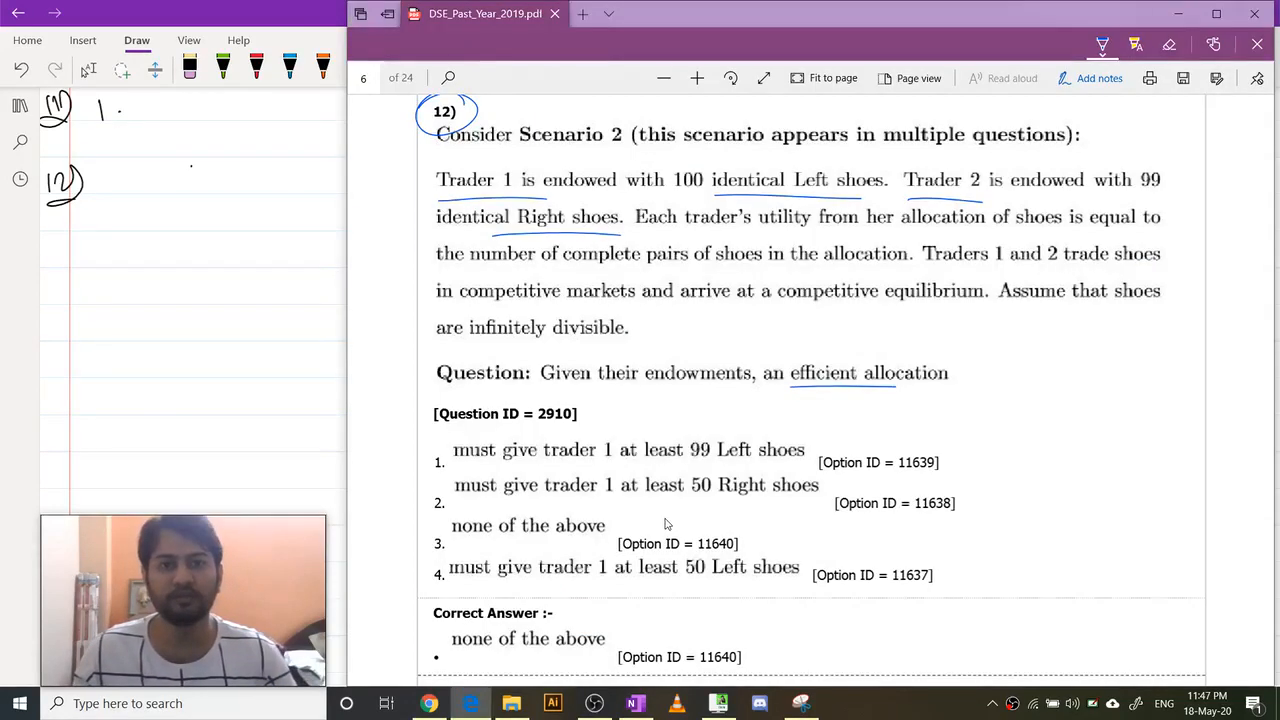
pyautogui.click(635, 703)
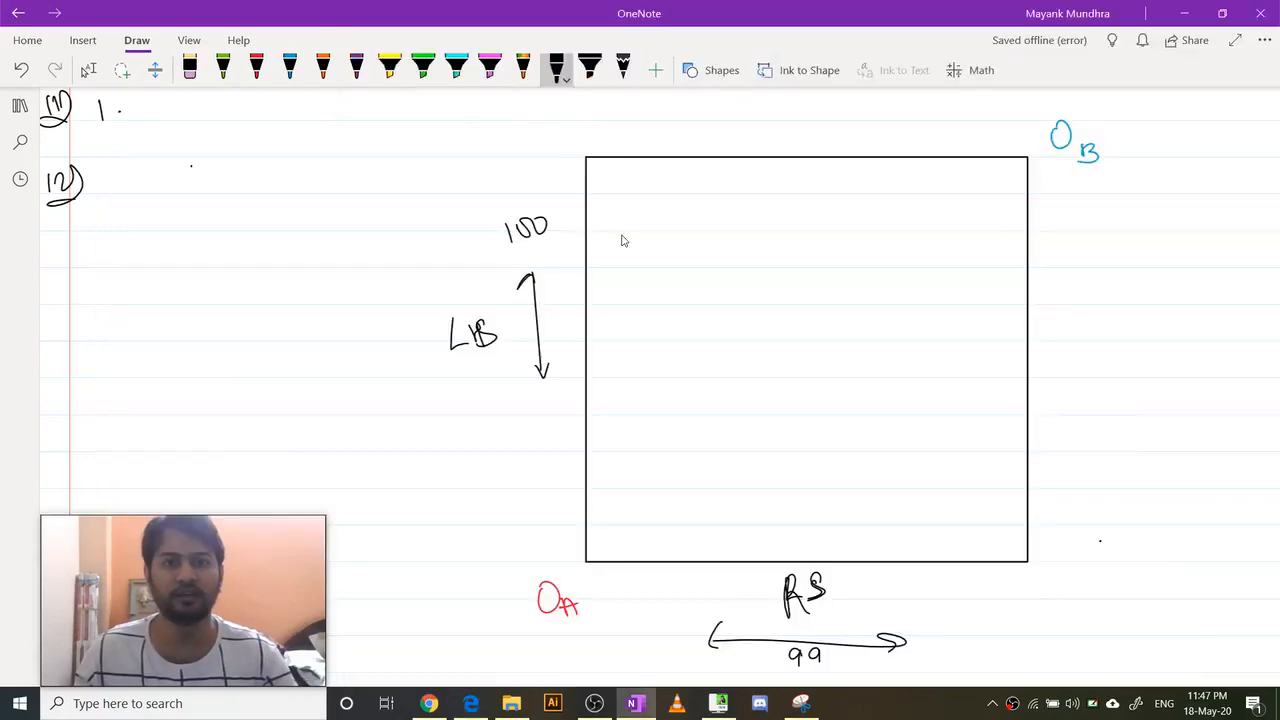
# Mark endowment point E in green at the top-left corner and circle OA in red.
pyautogui.click(255, 70)
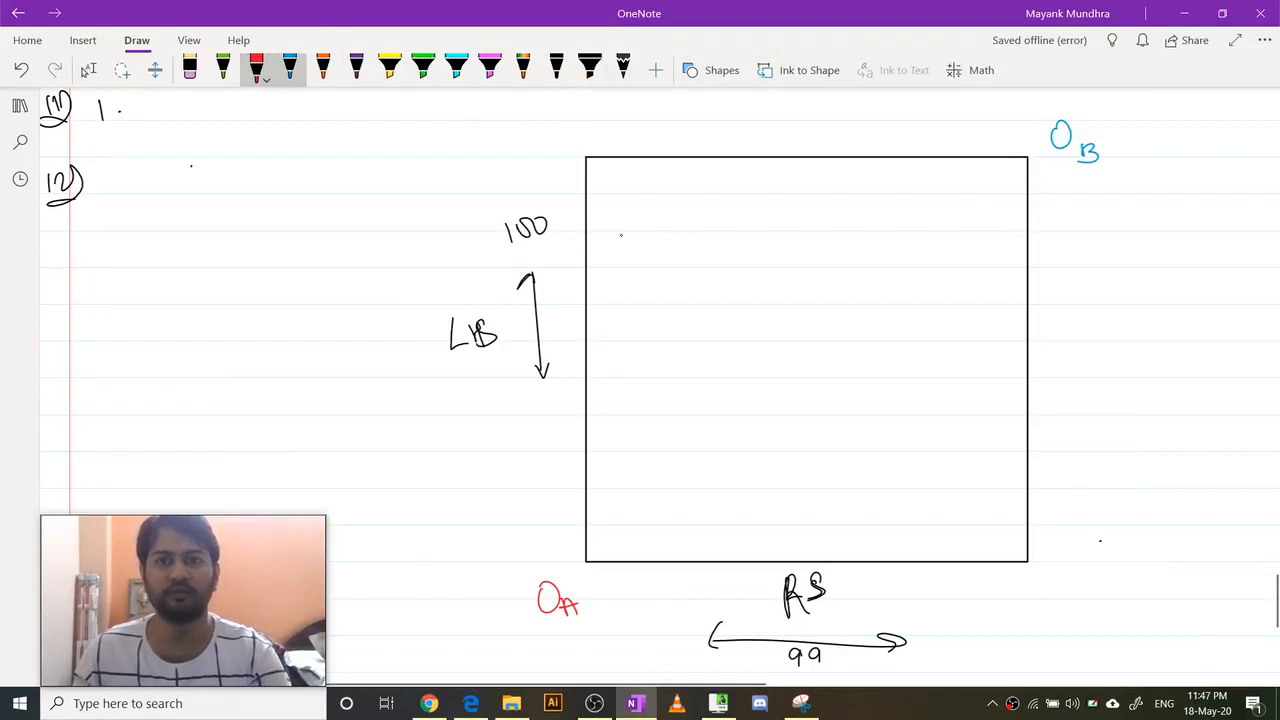
pyautogui.click(222, 68)
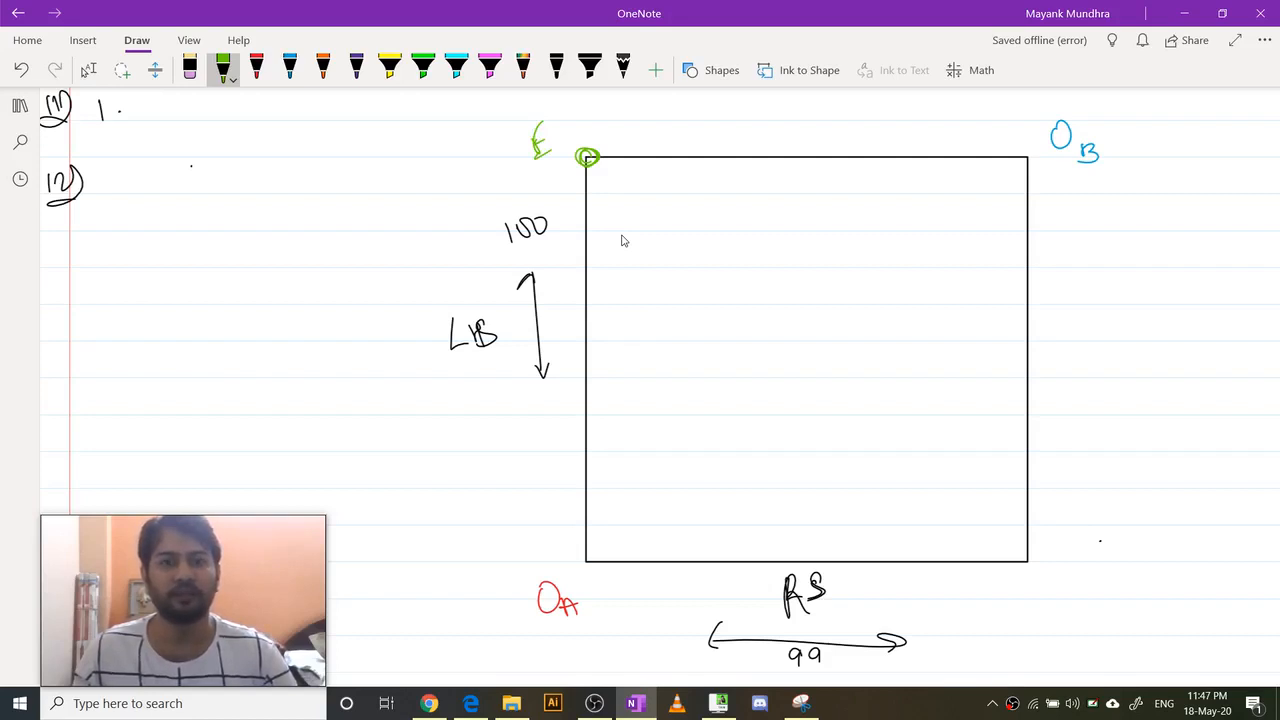
pyautogui.click(256, 66)
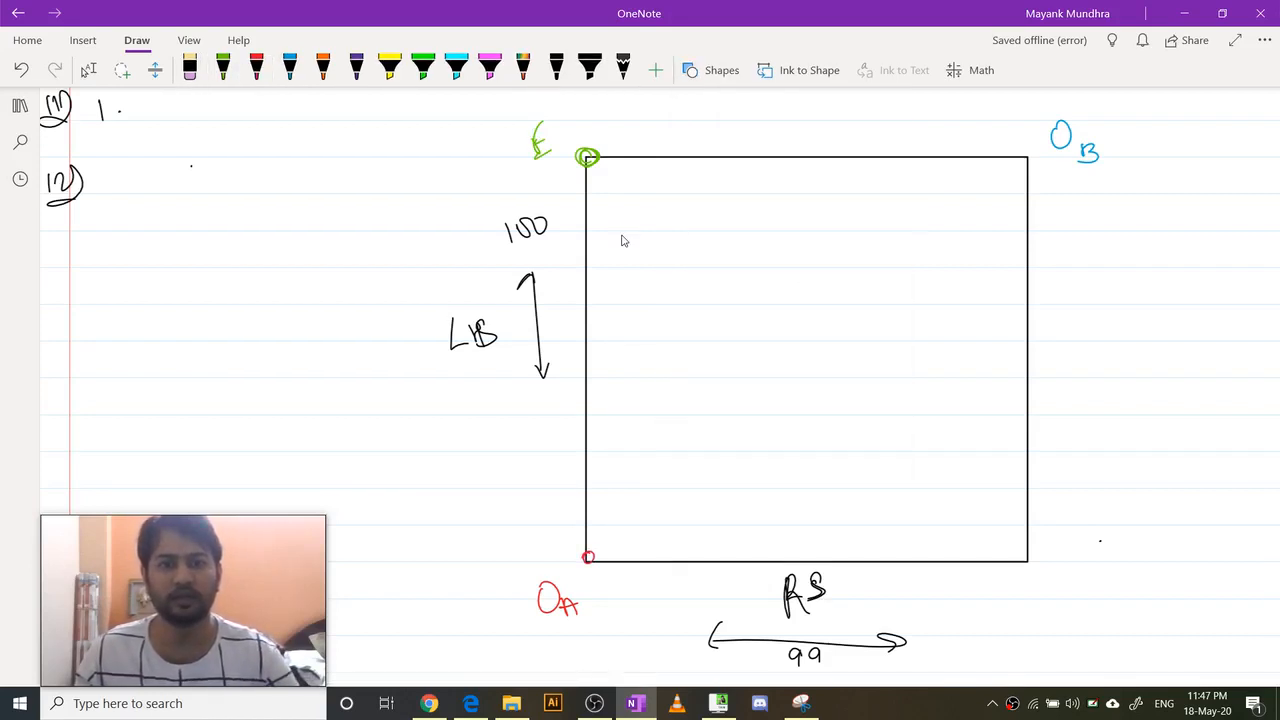
# Draw a red diagonal from OA through OB, then set up a blue straight line for the parallel diagonal.
pyautogui.moveTo(588, 557); pyautogui.dragTo(730, 470)
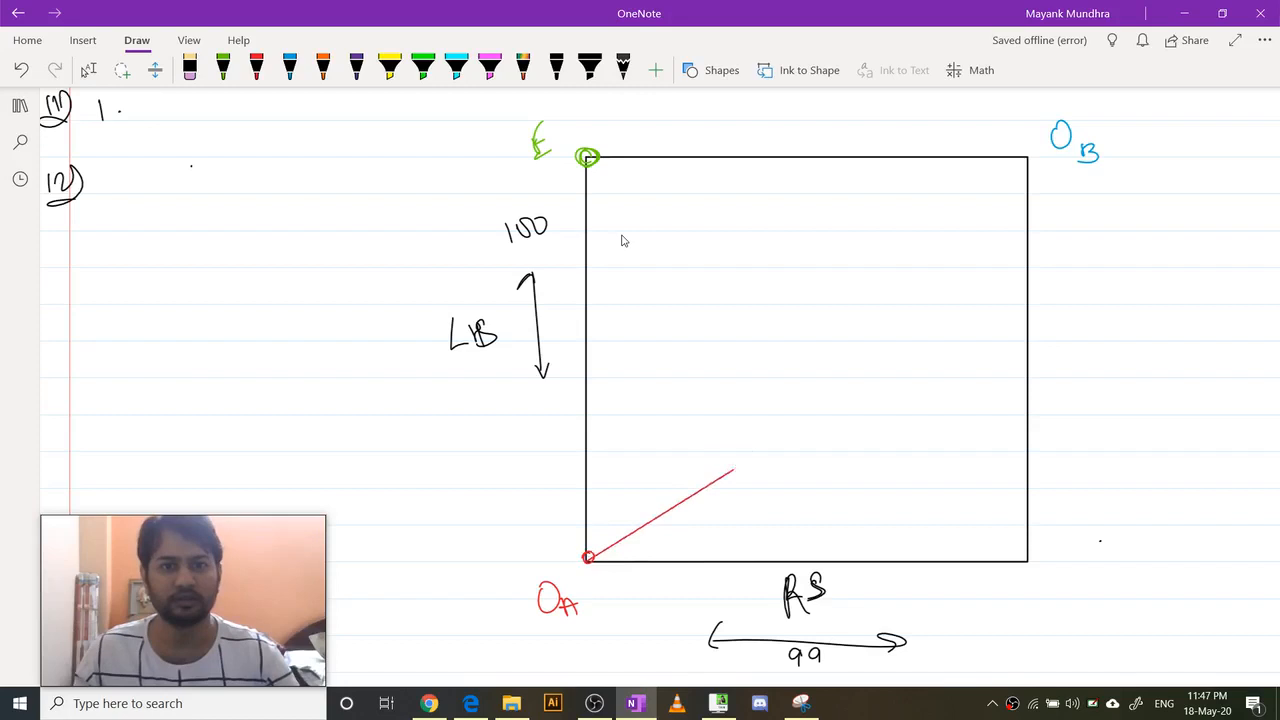
pyautogui.moveTo(588, 557); pyautogui.dragTo(1027, 160)
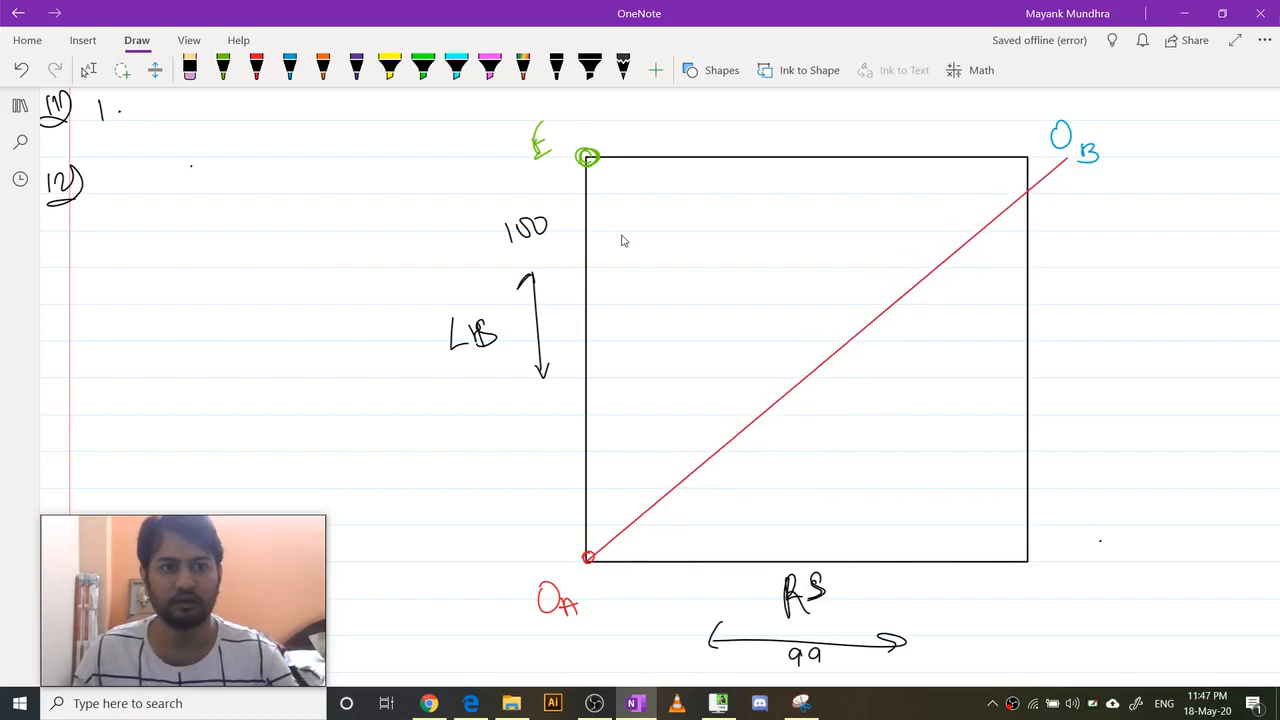
pyautogui.click(258, 68)
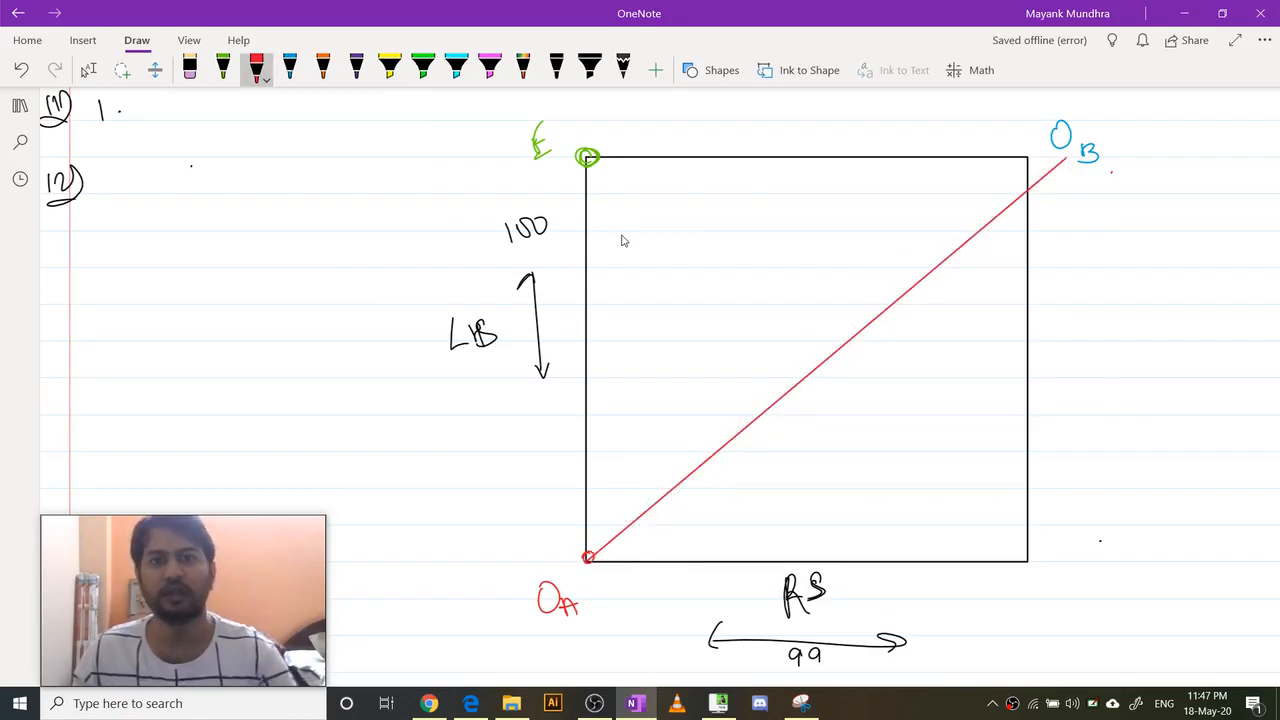
pyautogui.click(288, 66)
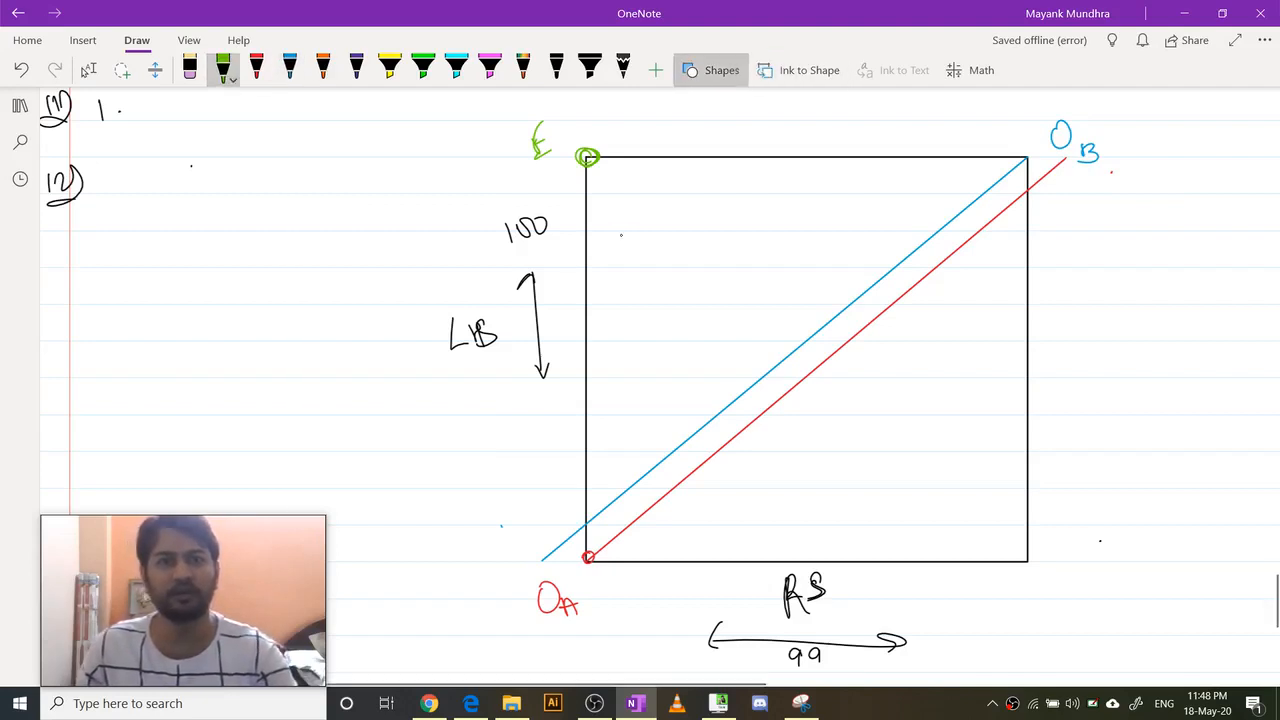
pyautogui.moveTo(624, 240)
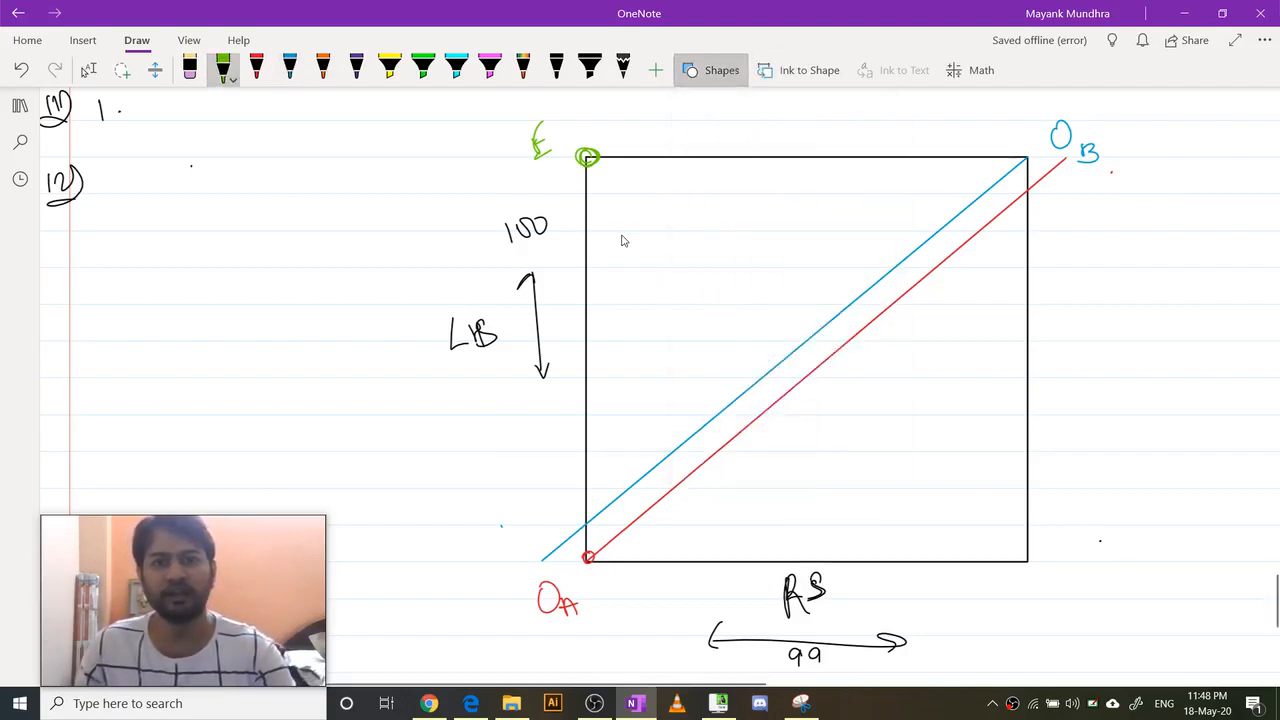
# Draw the green budget line down from E and circle its blue-diagonal crossing in blue.
pyautogui.moveTo(588, 158); pyautogui.dragTo(775, 385)
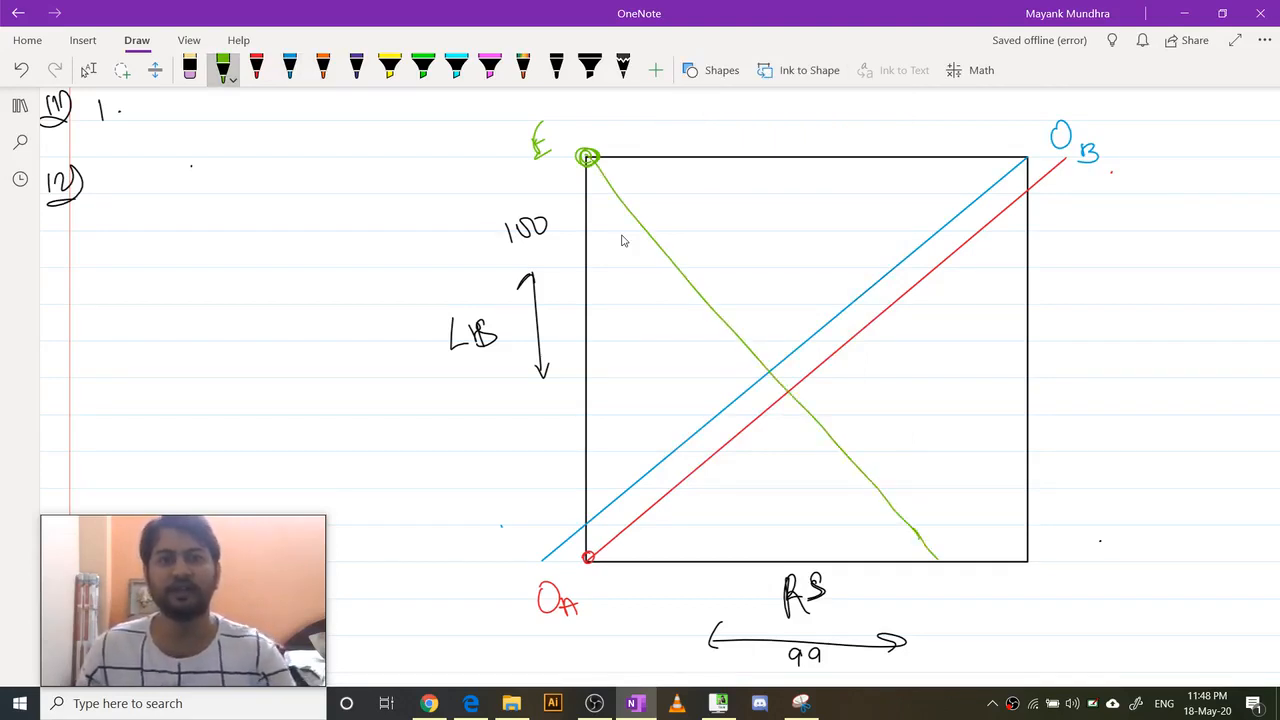
pyautogui.click(289, 69)
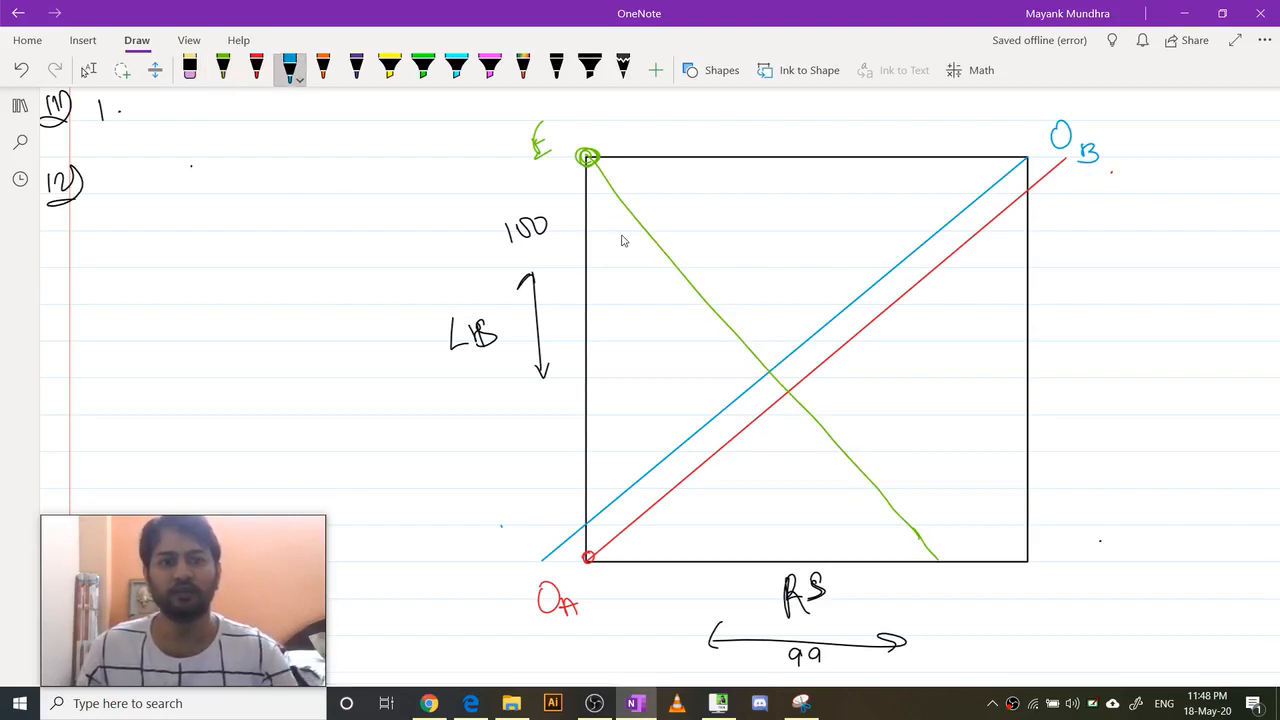
pyautogui.click(765, 367)
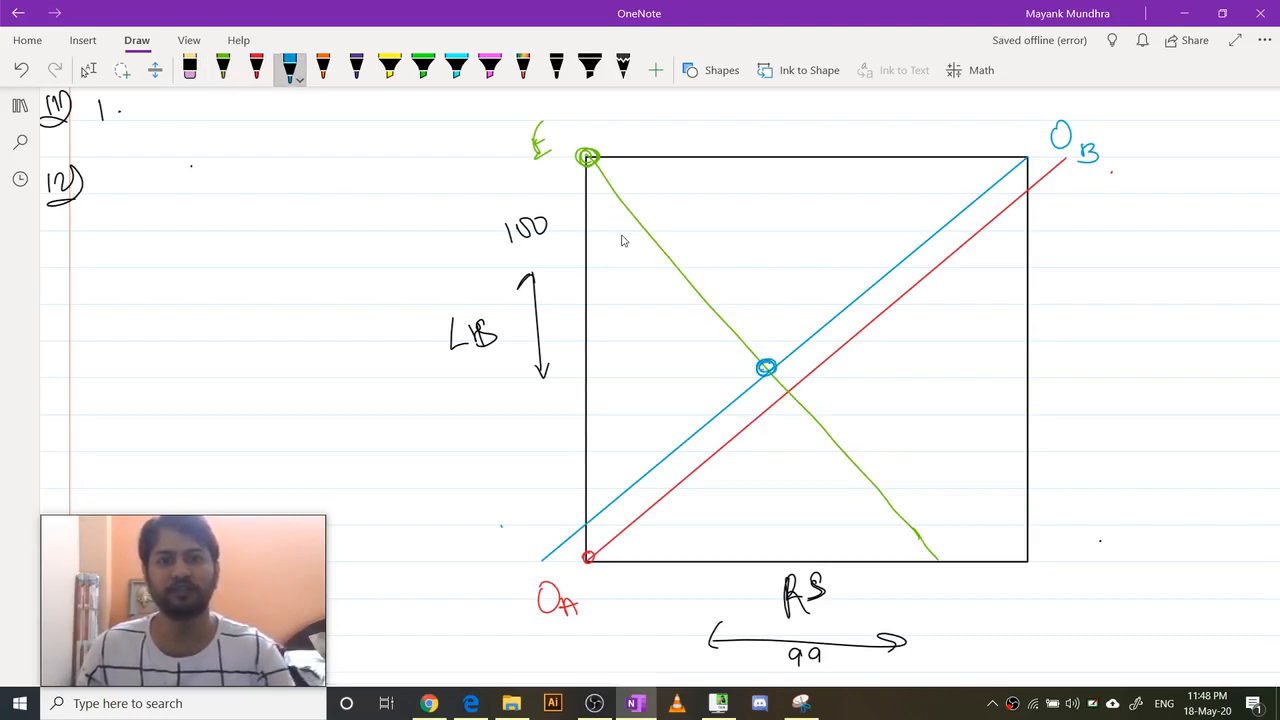